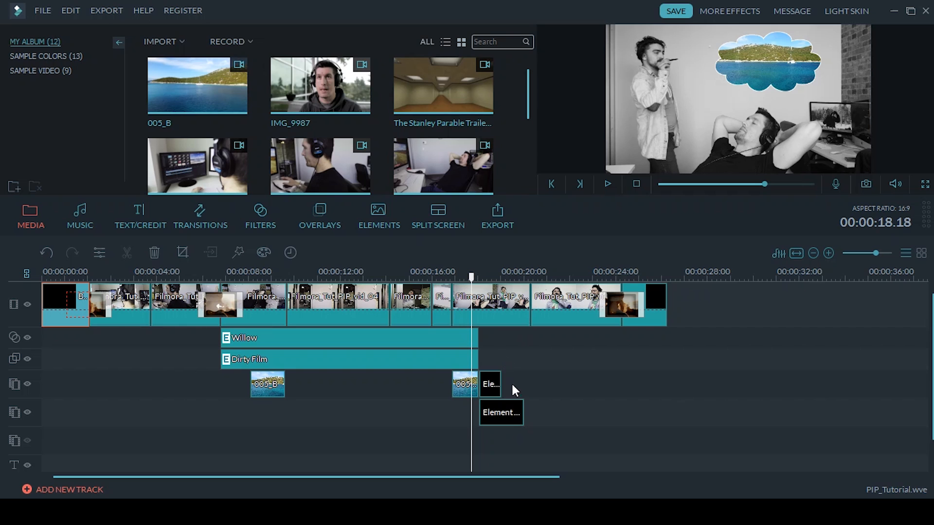
mouse_move(410, 454)
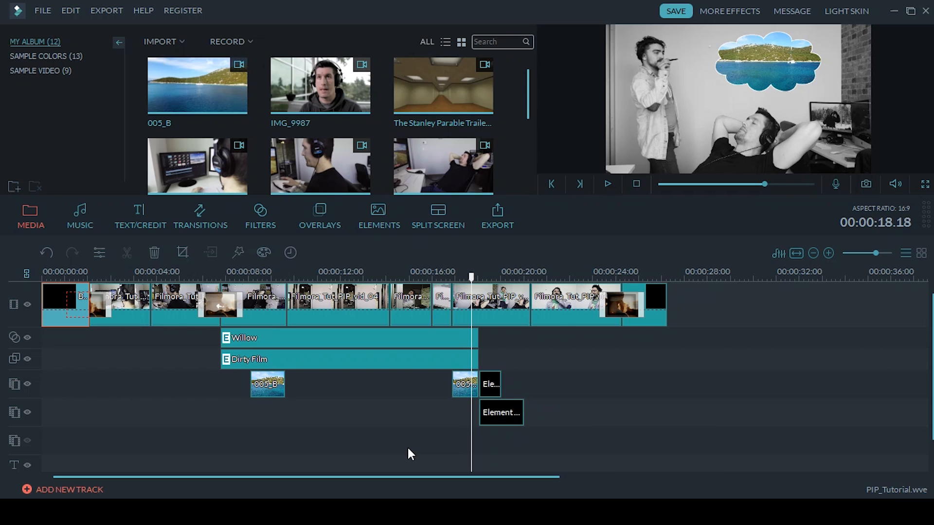
mouse_move(434, 385)
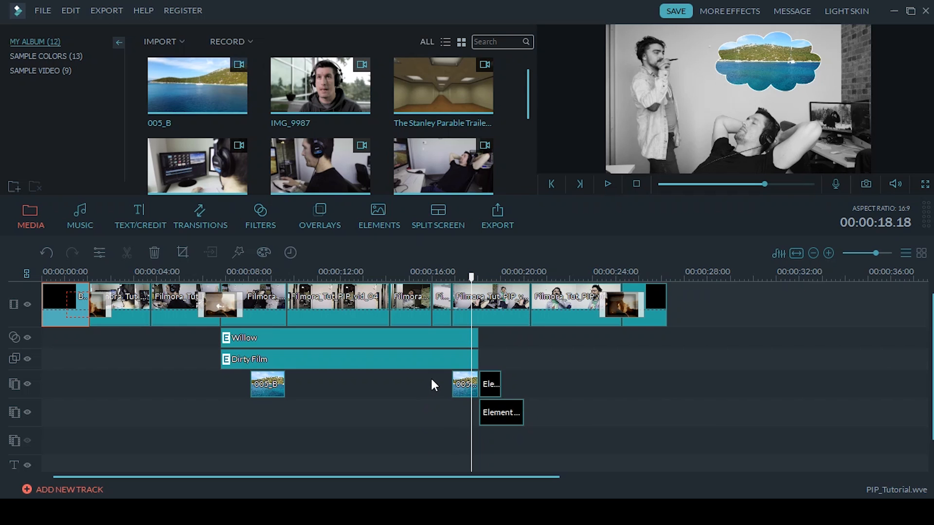
Step: Delete the 005_B overlay and the two Element clips around 00:00:18 from the timeline
left_click(155, 253)
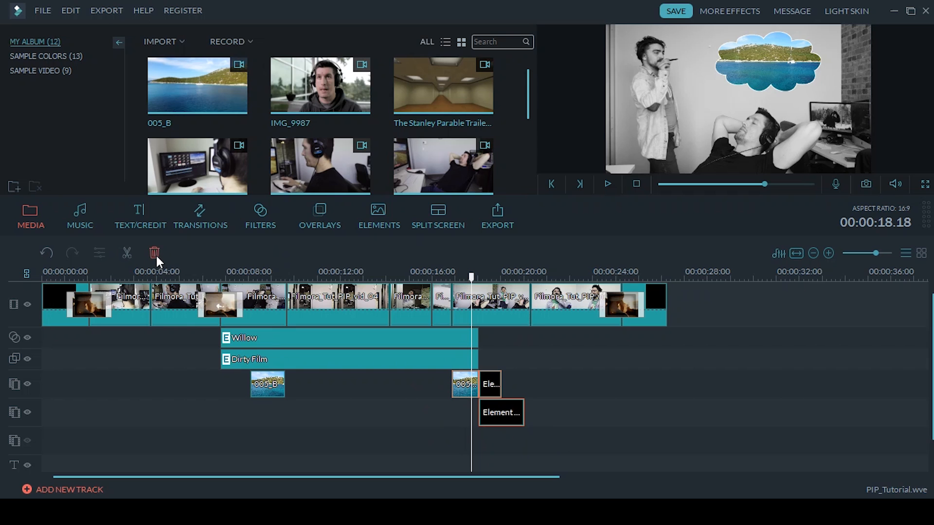
left_click(155, 252)
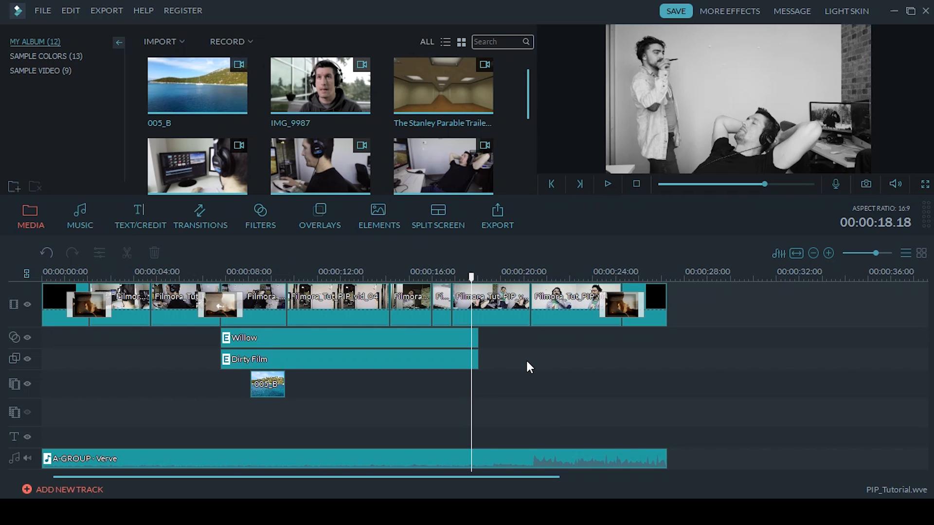
left_click(198, 86)
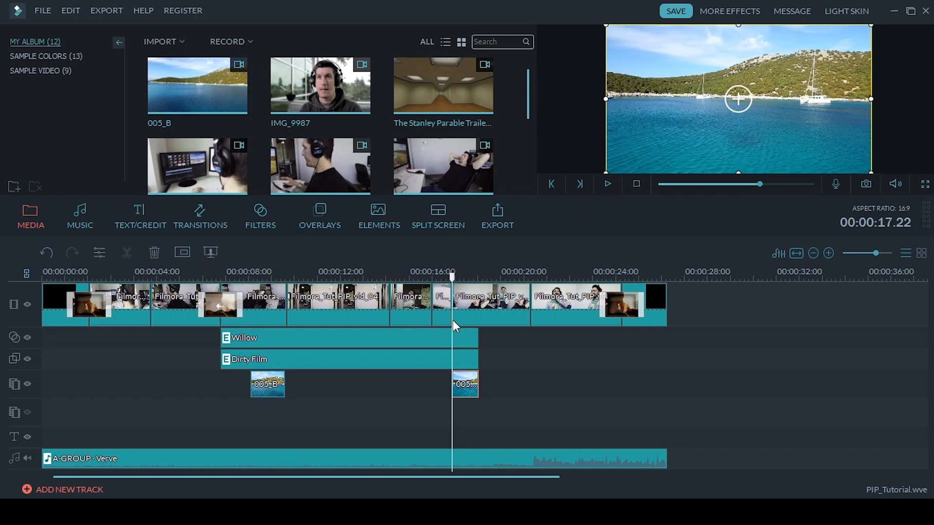
mouse_move(455, 285)
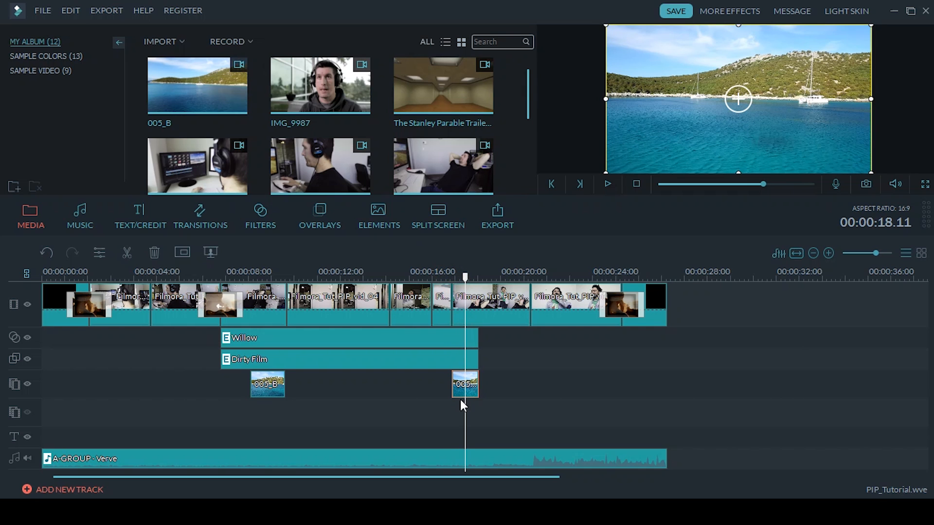
mouse_move(465, 384)
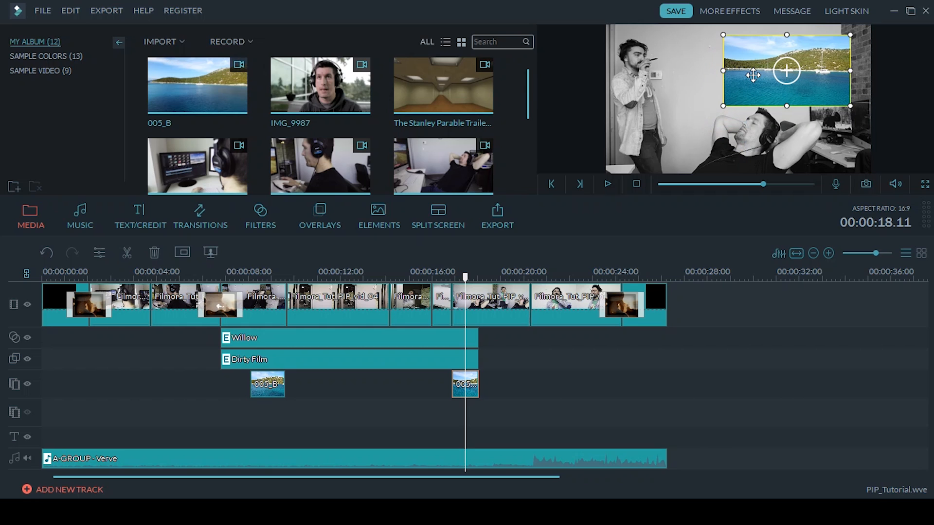
mouse_move(736, 91)
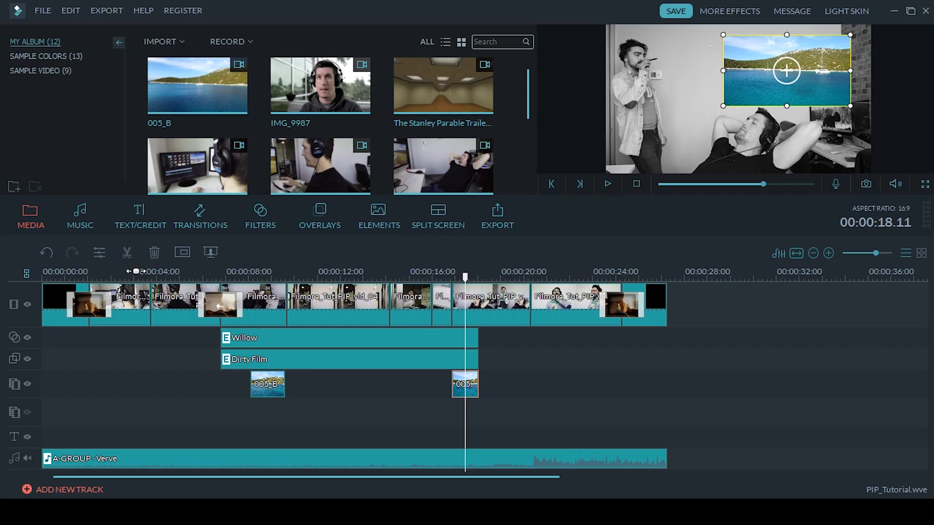
mouse_move(99, 253)
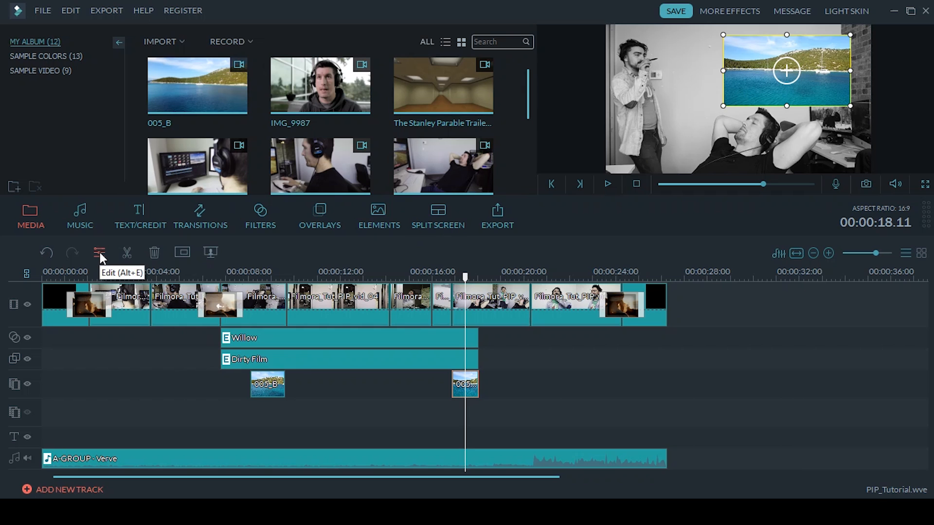
Step: Give the lake overlay a cloud-shaped mask in the advanced PIP Edit window
left_click(100, 253)
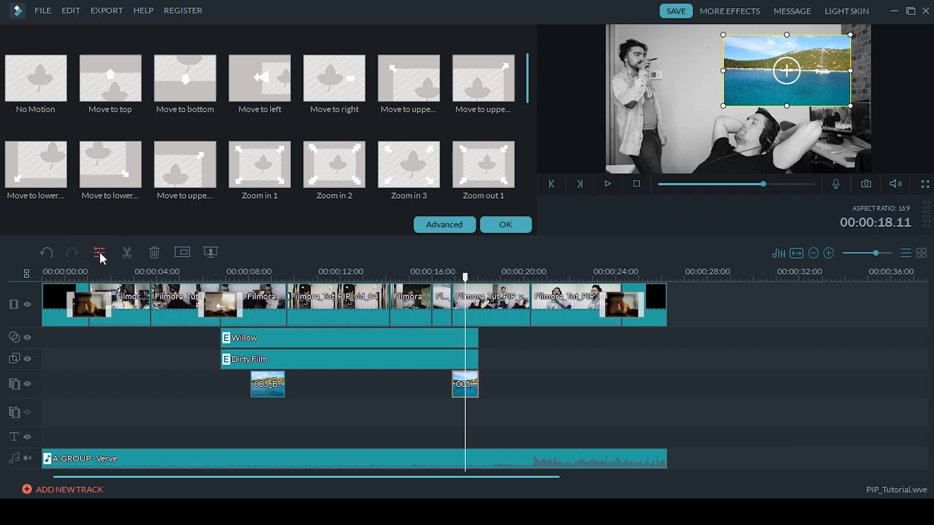
mouse_move(444, 224)
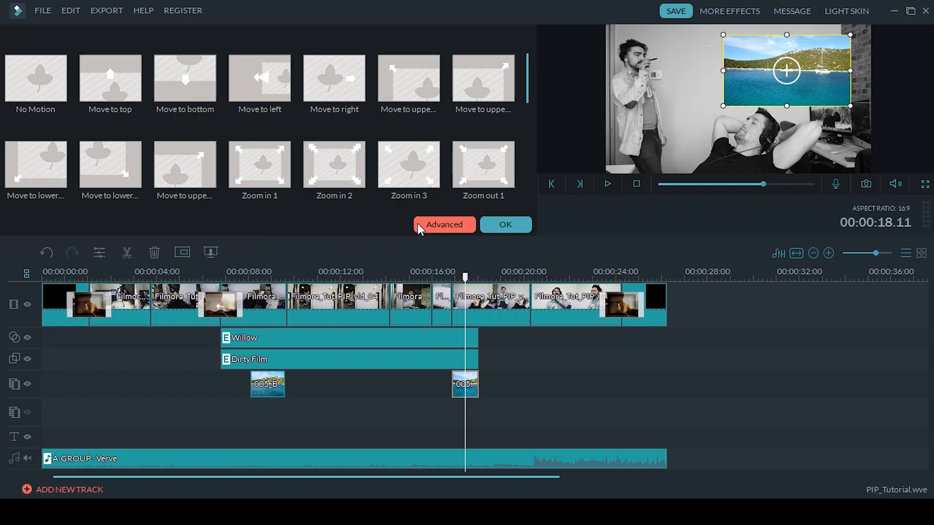
left_click(444, 225)
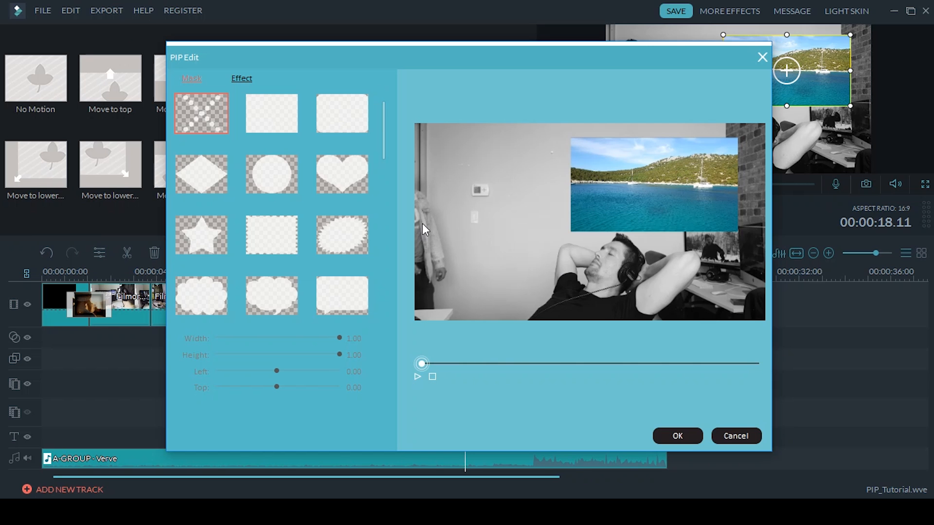
mouse_move(264, 130)
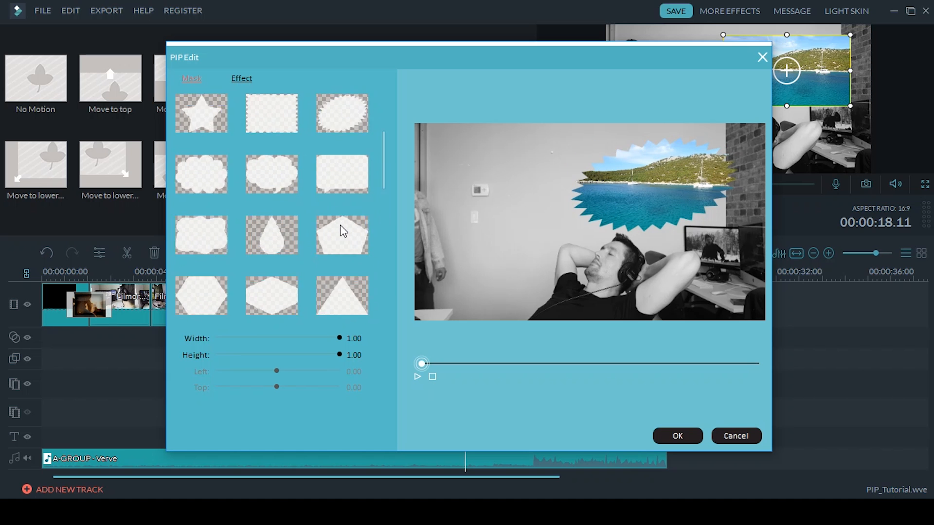
left_click(200, 296)
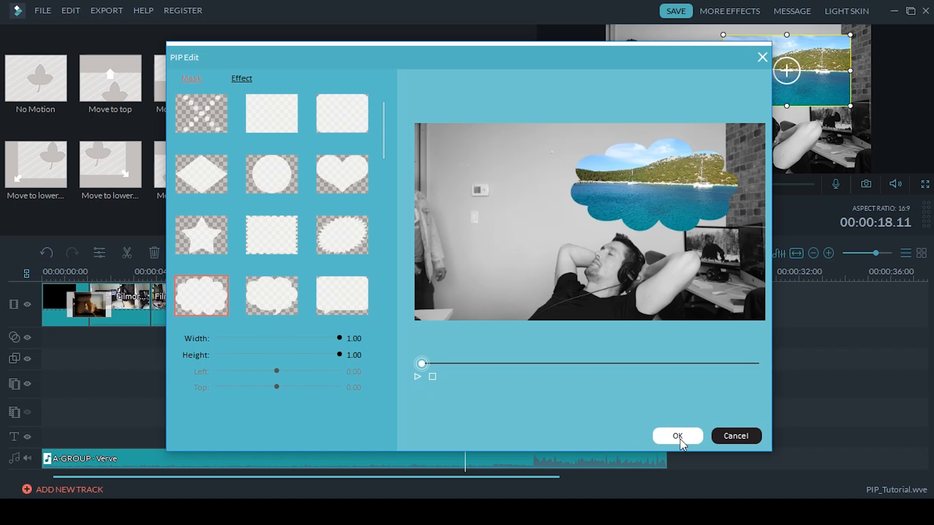
mouse_move(242, 78)
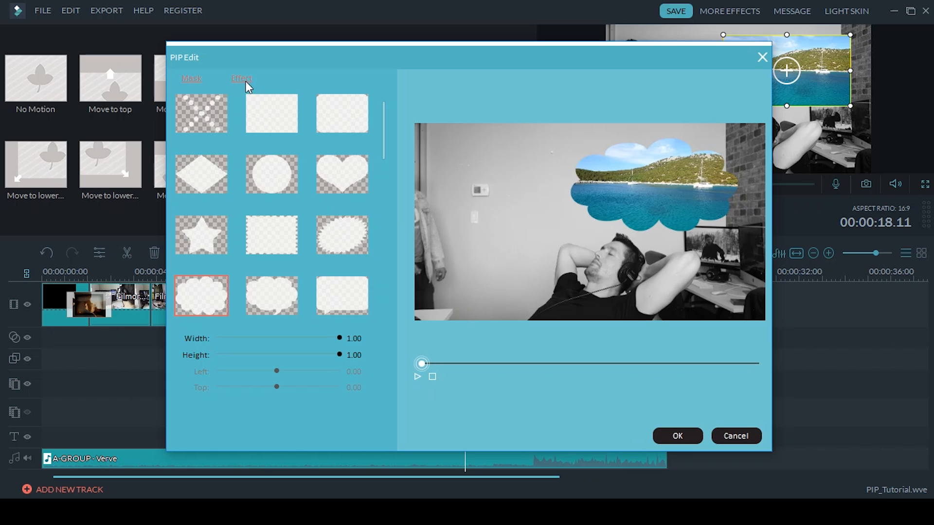
Step: Enable a border on the cloud-masked overlay in the Effect settings
left_click(241, 77)
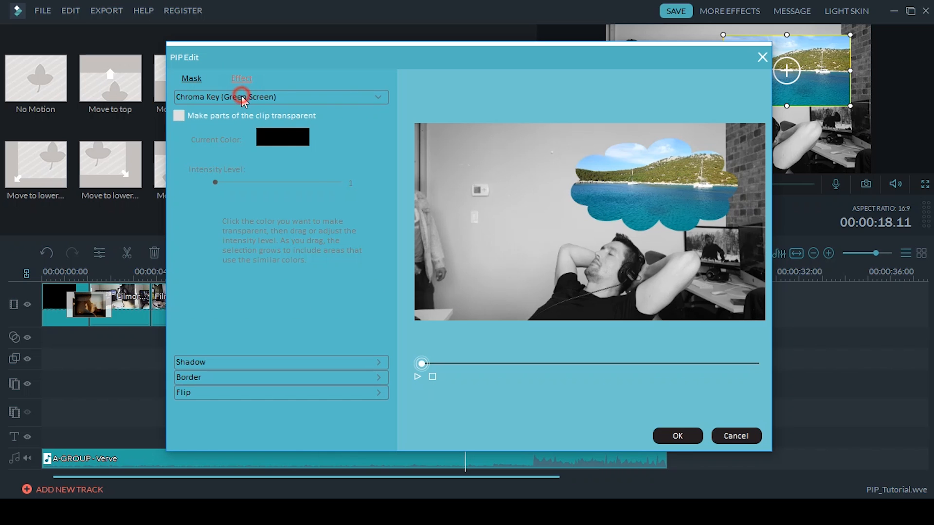
mouse_move(219, 368)
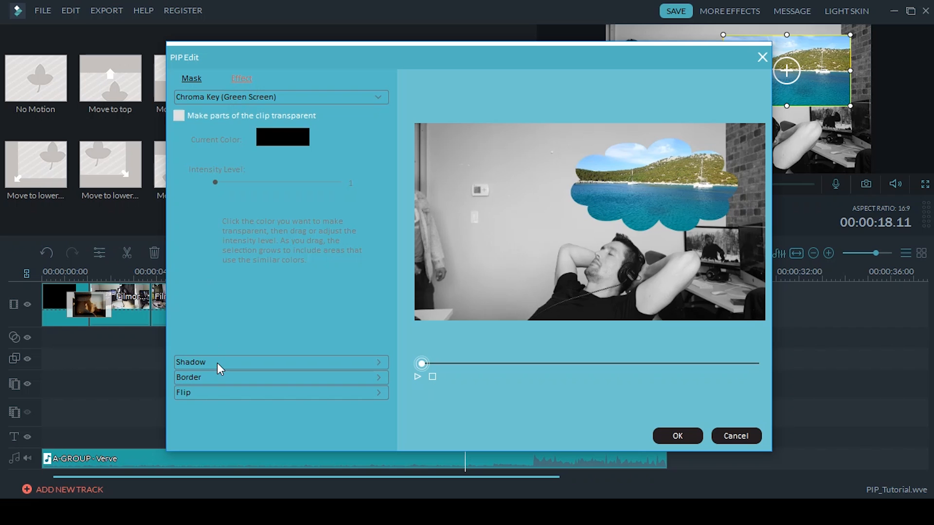
left_click(280, 362)
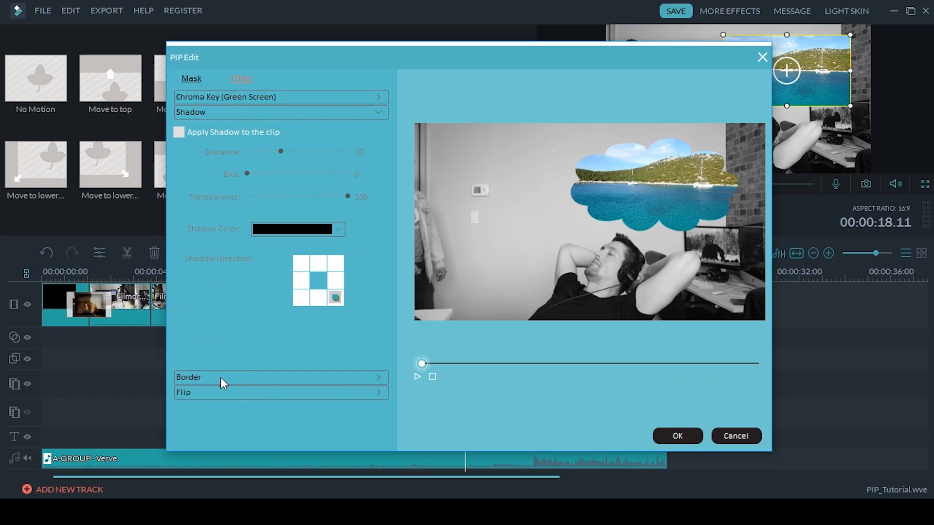
left_click(281, 377)
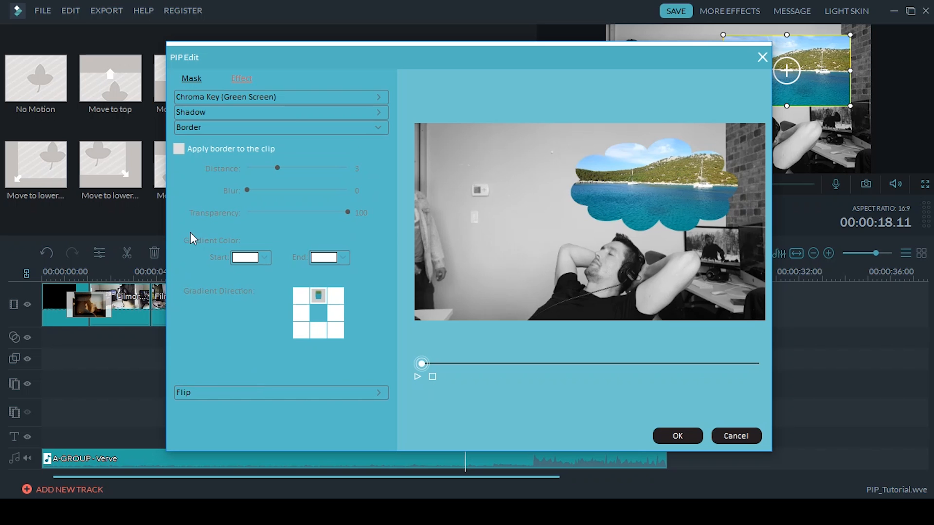
left_click(178, 148)
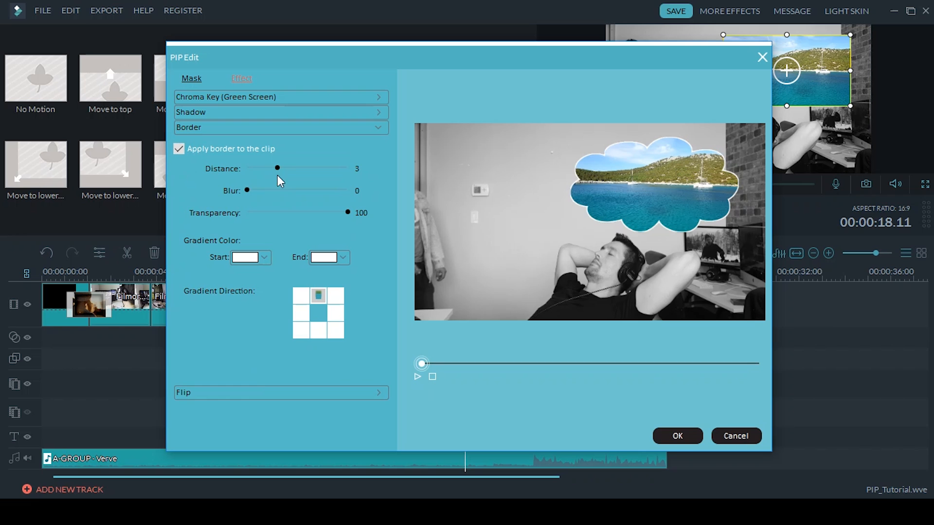
Step: Set the border to distance 3, blur 4 and transparency 83
left_click_drag(277, 168, 326, 169)
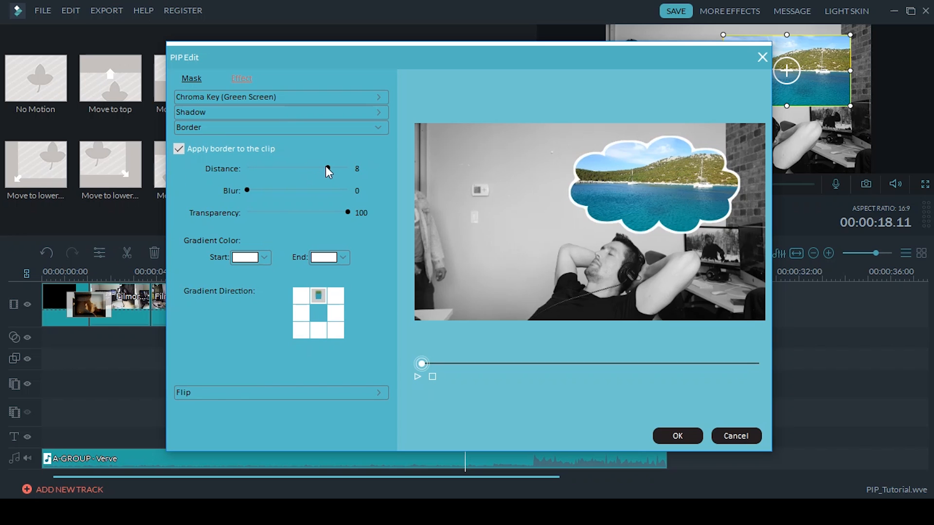
left_click_drag(325, 169, 247, 168)
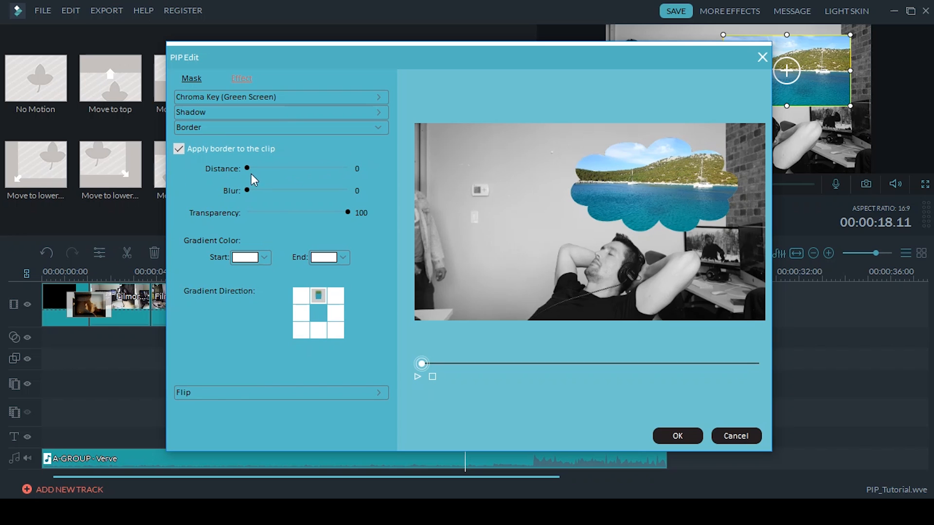
left_click_drag(246, 168, 286, 169)
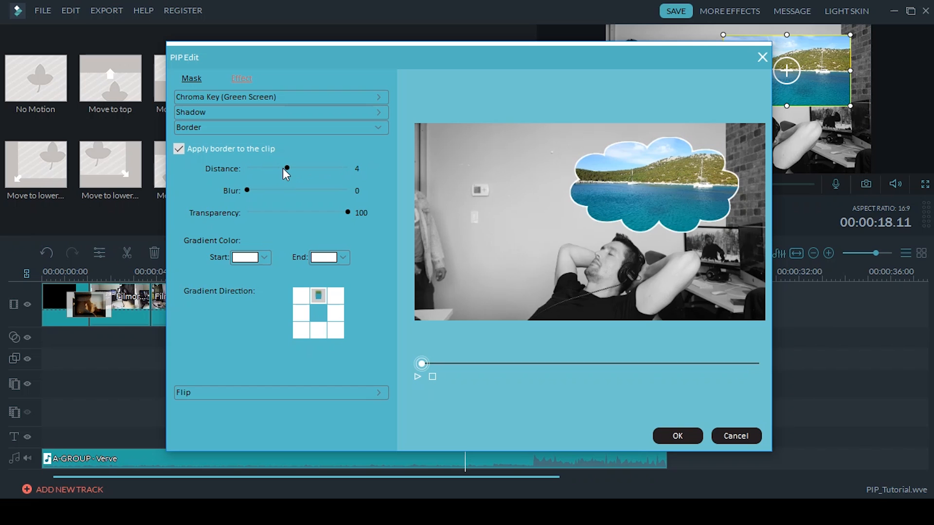
left_click_drag(247, 189, 257, 190)
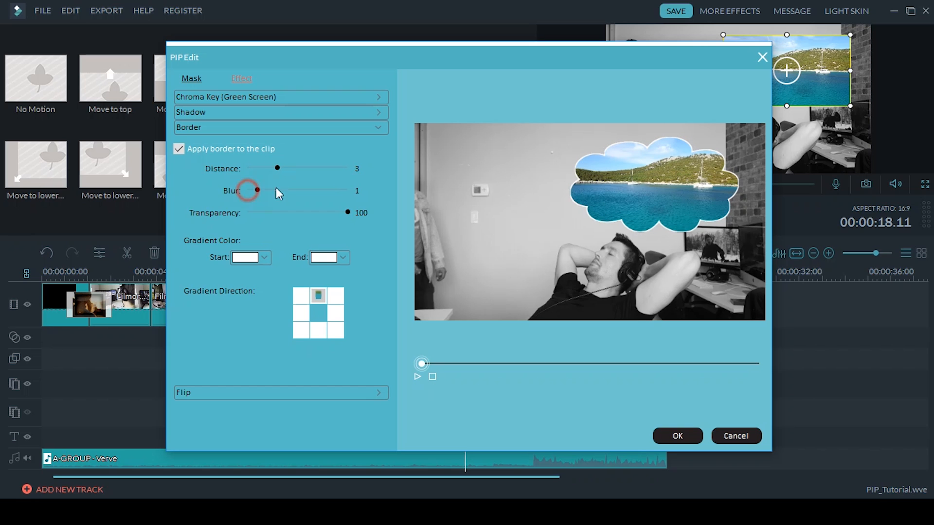
left_click_drag(257, 190, 285, 189)
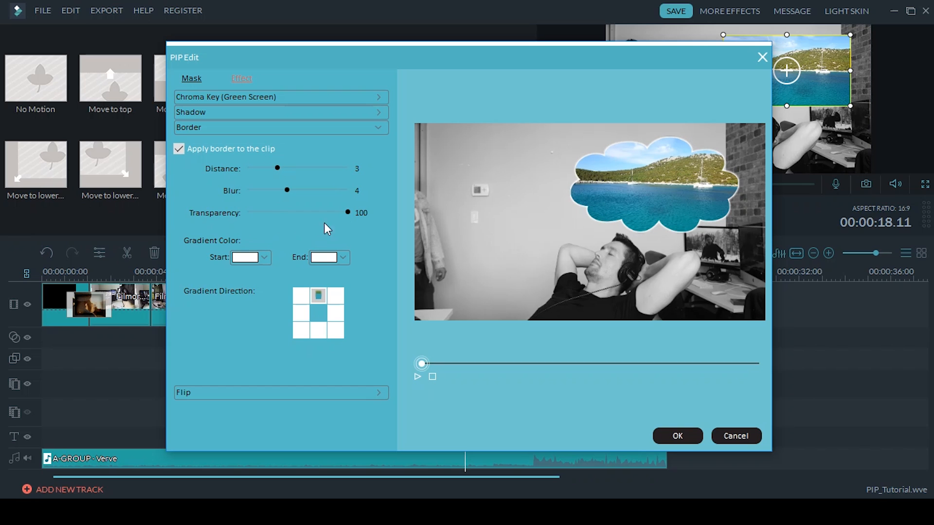
left_click_drag(347, 213, 330, 213)
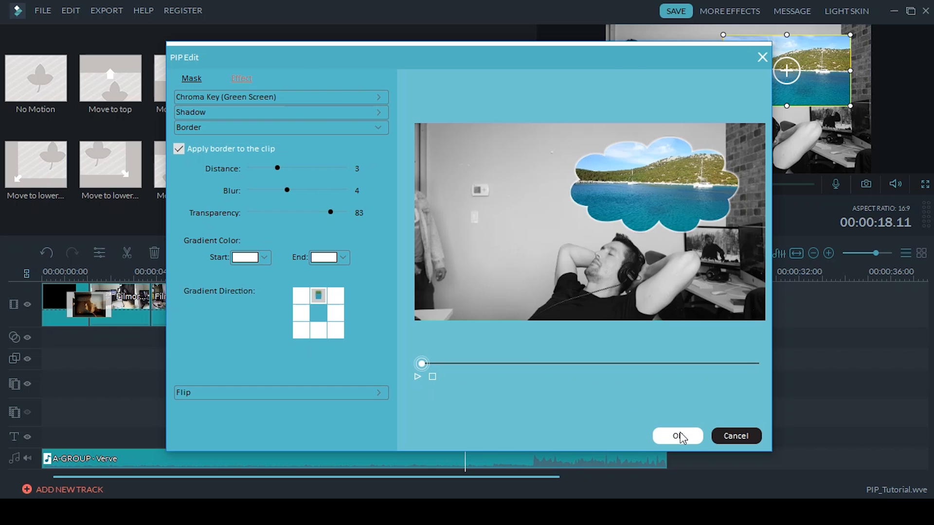
Step: Confirm the mask and border edits and return to the main timeline
left_click(677, 436)
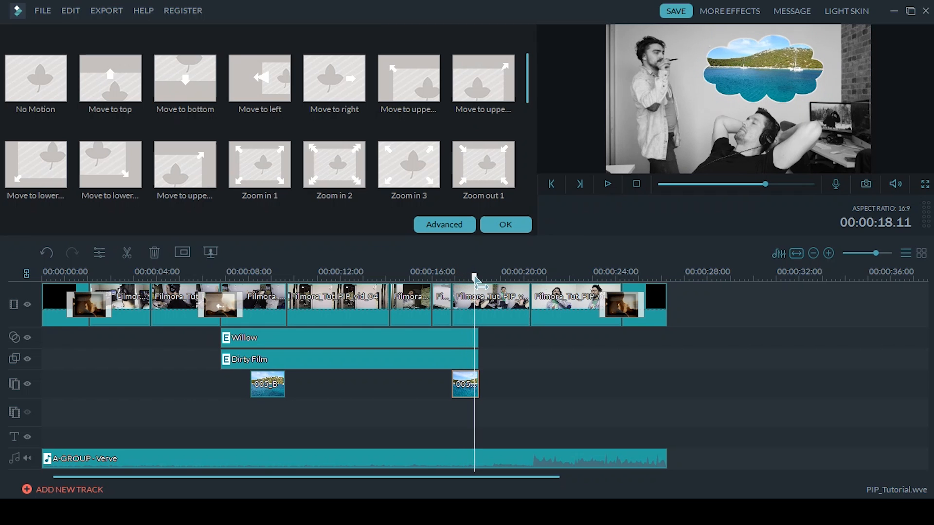
left_click(761, 67)
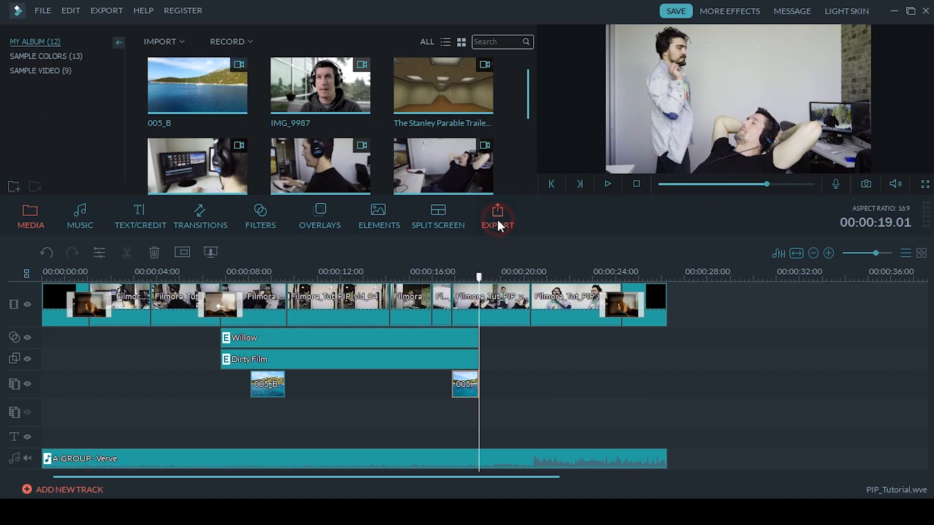
Step: Add the Element Motion Shape from the Shapes elements after the 005_B overlay clip
left_click(378, 214)
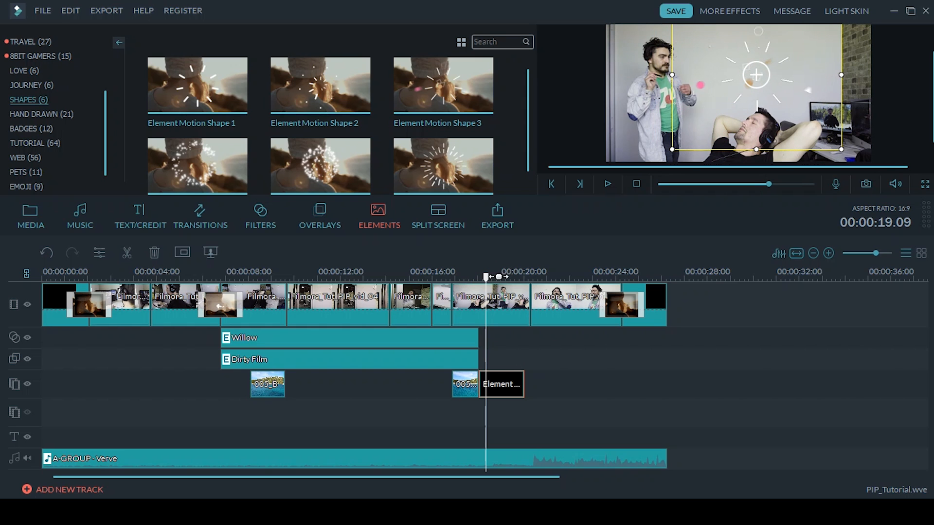
left_click(606, 184)
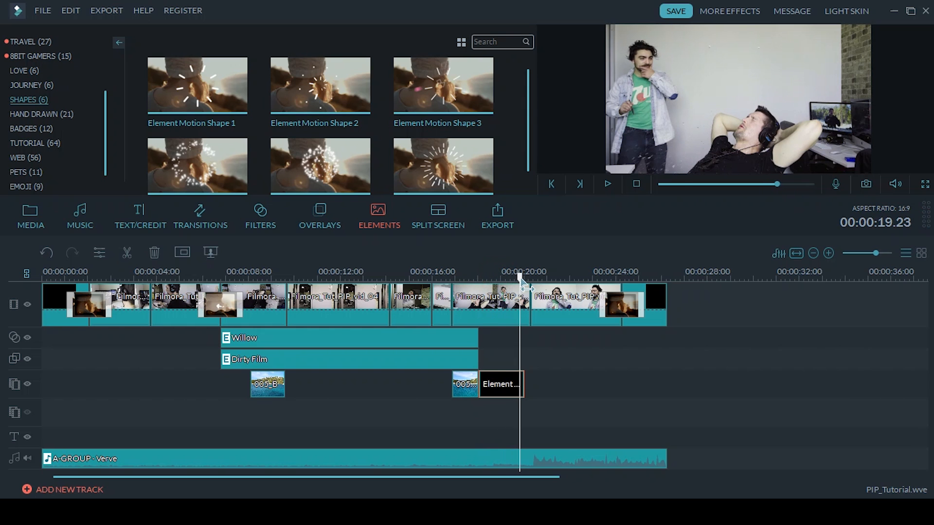
left_click(469, 272)
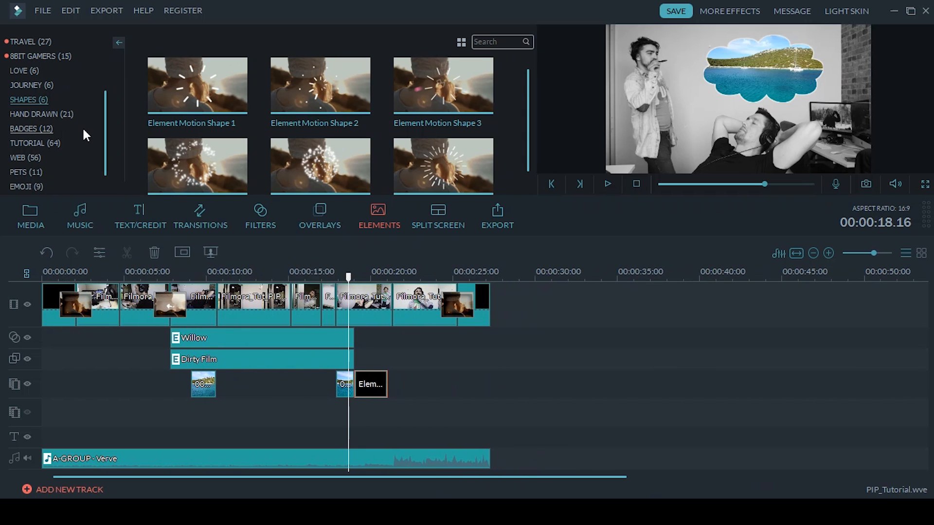
Step: Preview the webcam PIP inset over the Stanley Parable footage, then pause
left_click(30, 216)
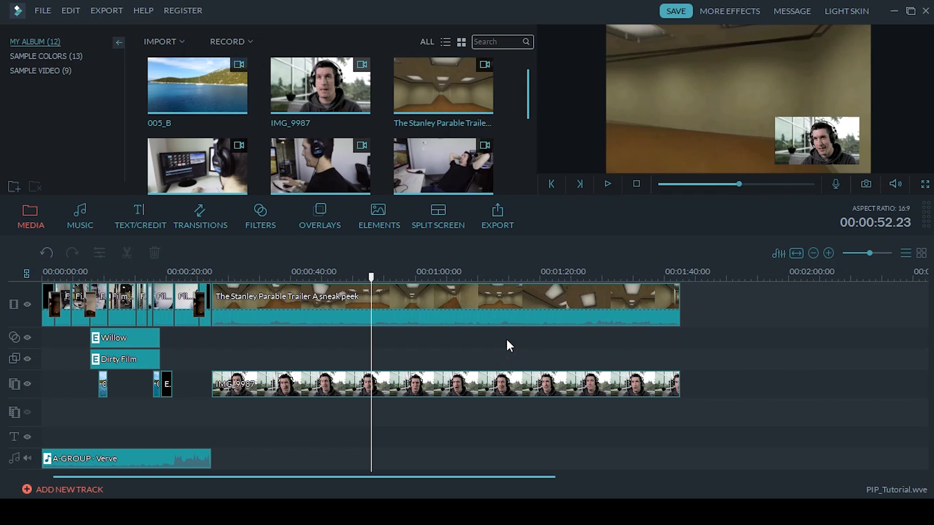
left_click(606, 184)
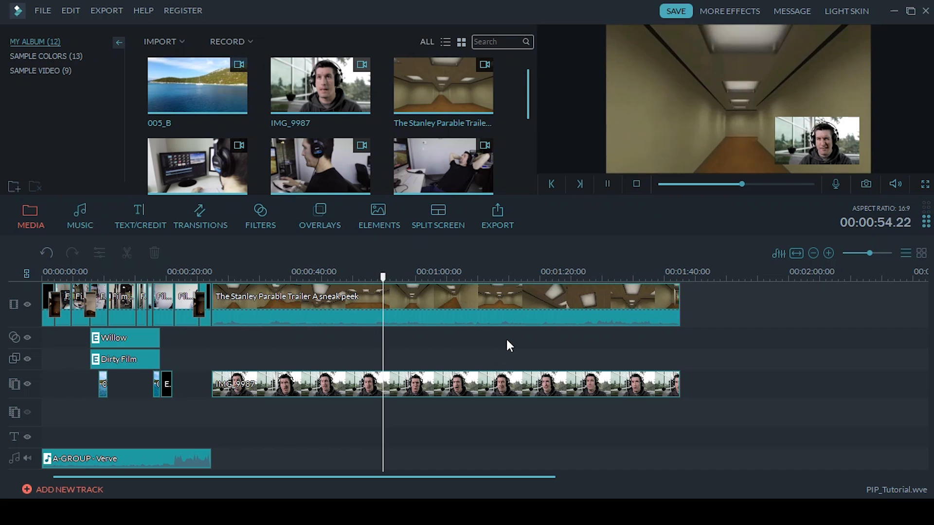
left_click(606, 184)
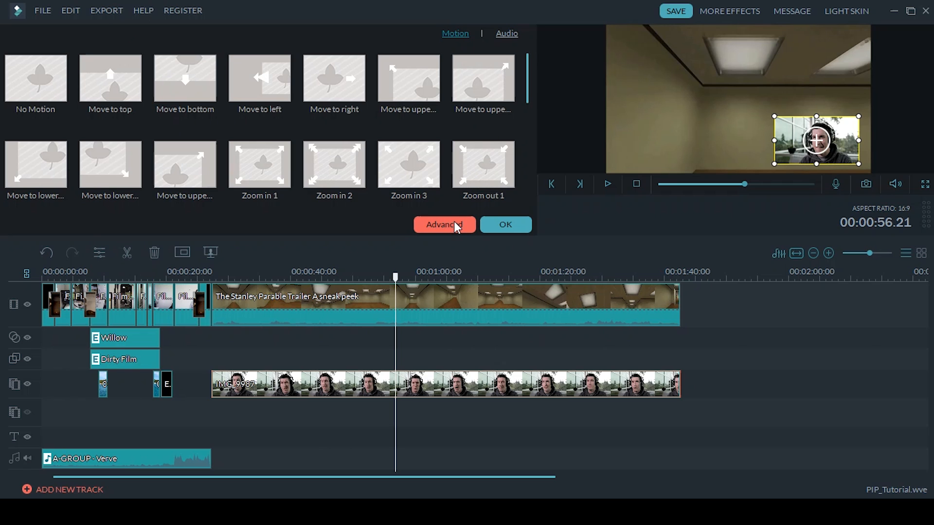
mouse_move(443, 225)
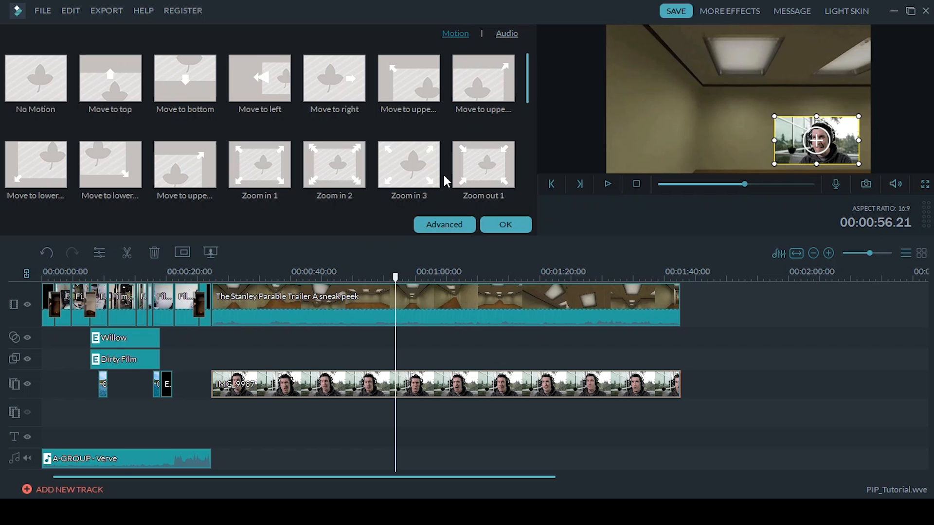
Step: Apply the Fade motion preset to the webcam clip and preview its fade-in
scroll("down", 3)
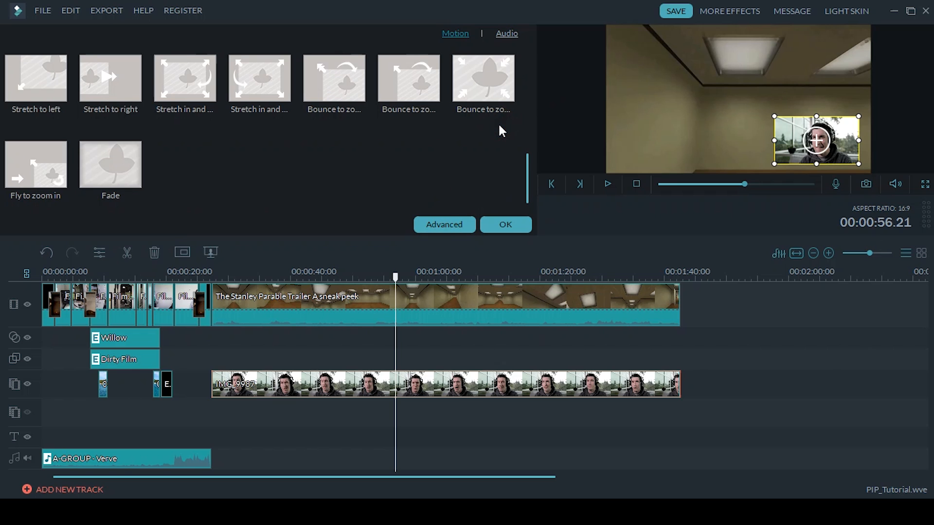
left_click(110, 164)
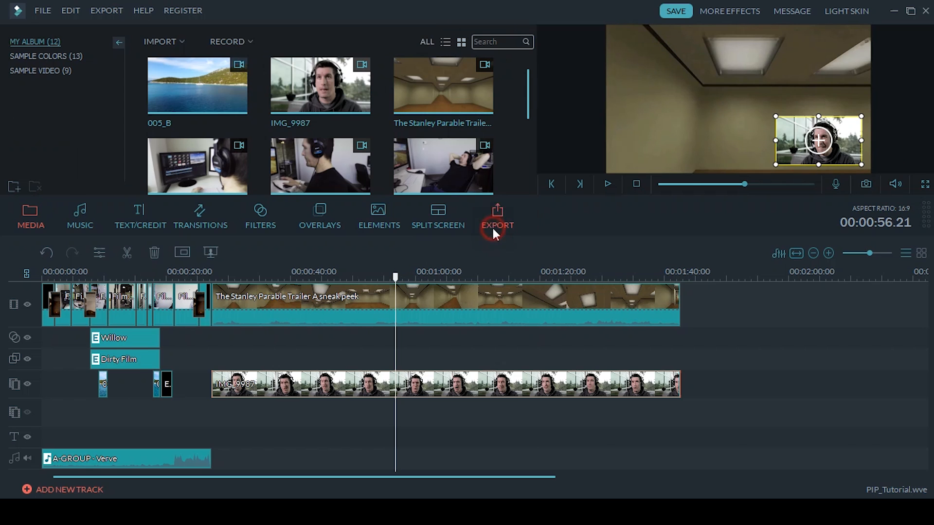
left_click(607, 184)
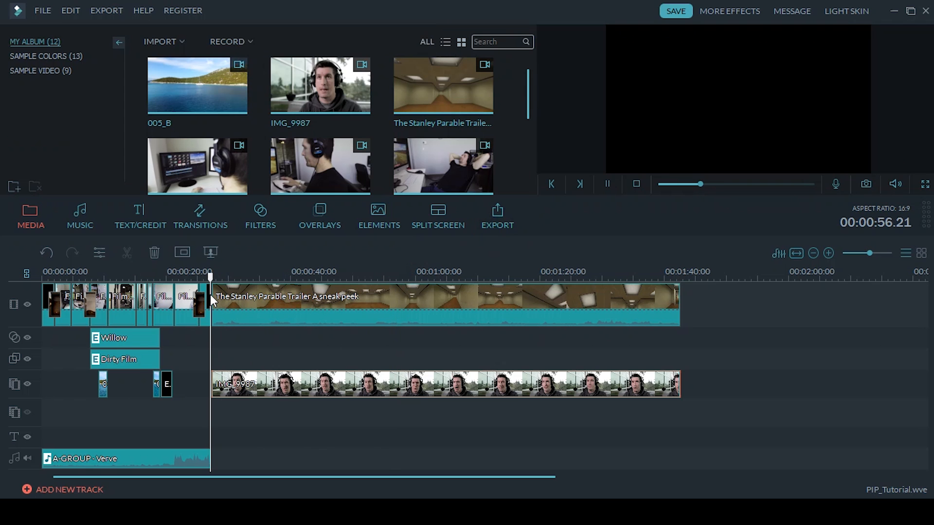
left_click(221, 272)
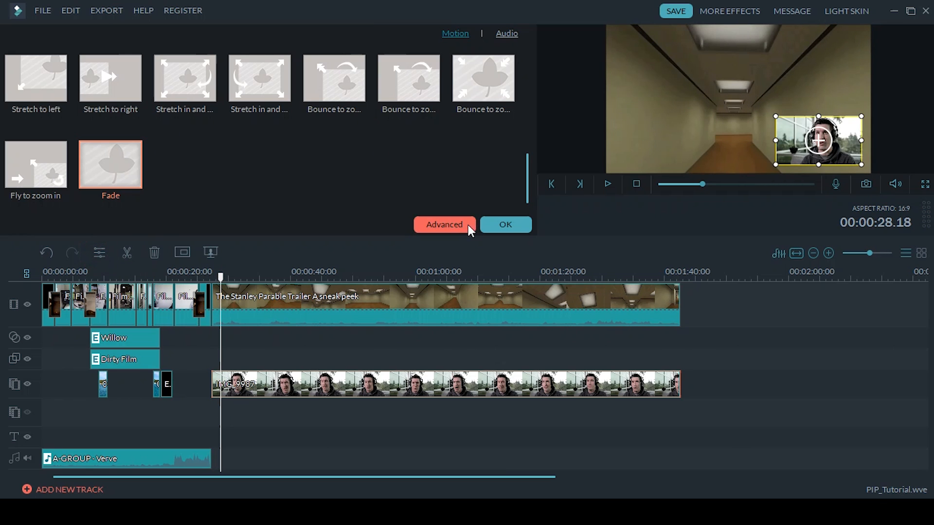
Step: Try Chroma Key transparency on the webcam clip in PIP Edit, then leave it off
left_click(444, 225)
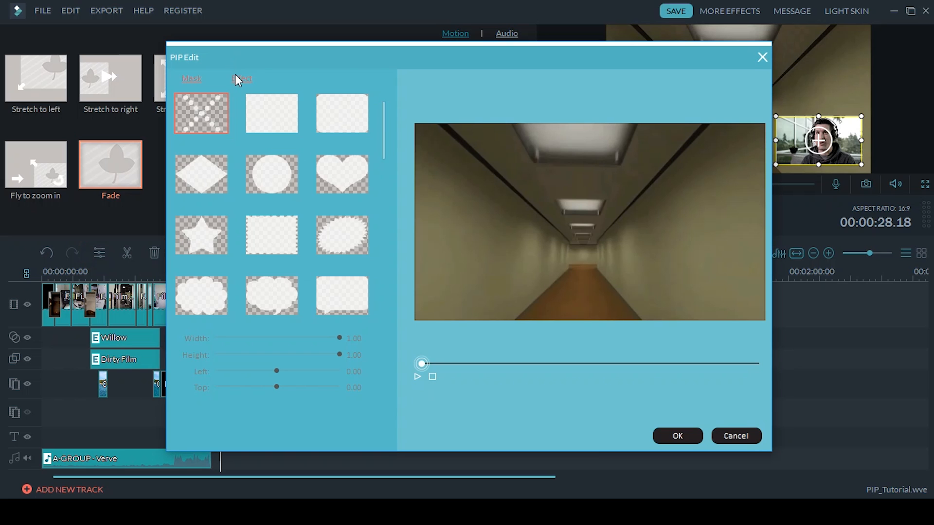
left_click(242, 78)
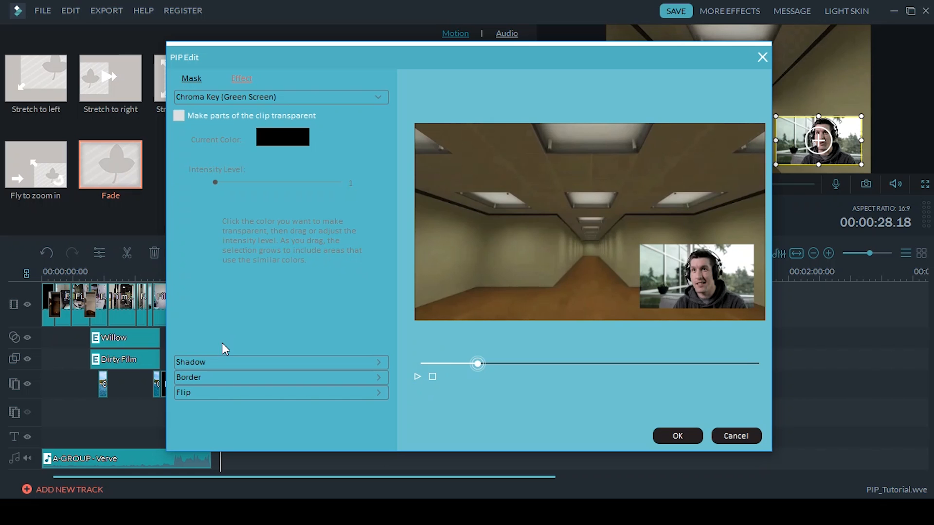
left_click(179, 116)
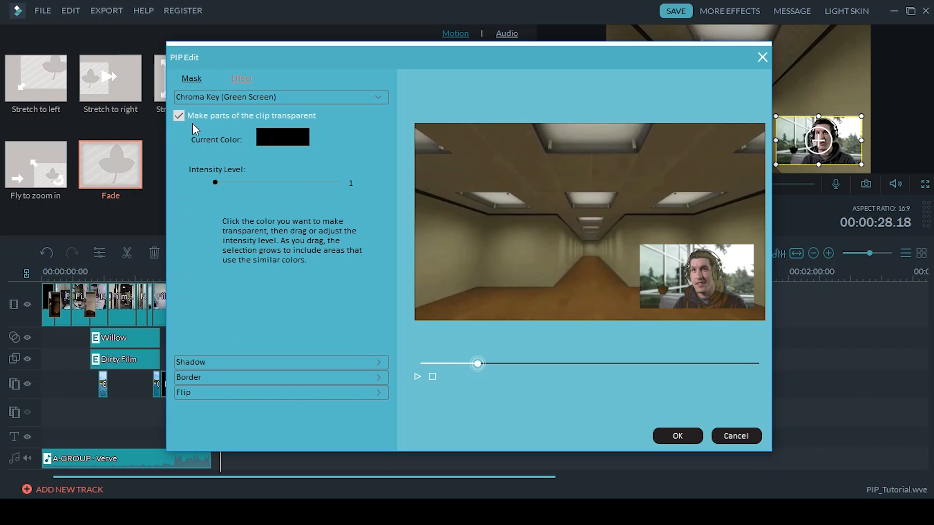
mouse_move(663, 256)
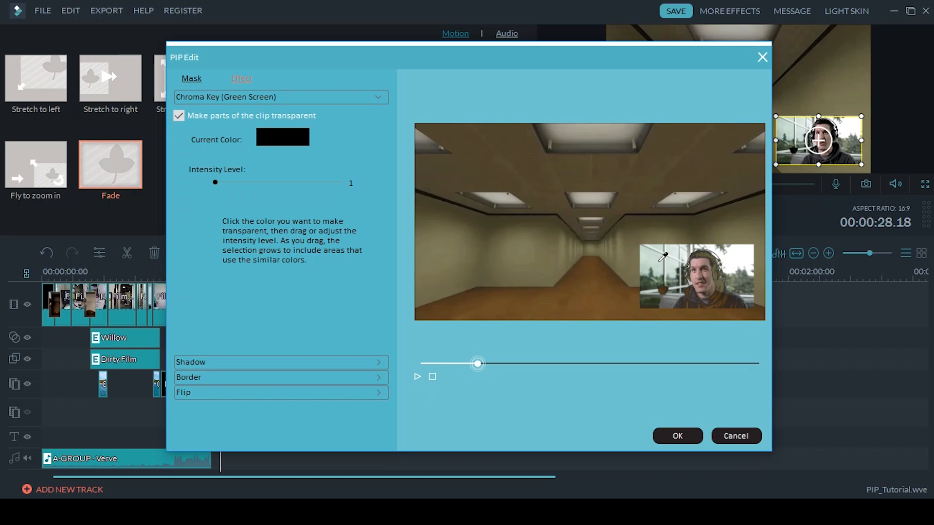
left_click_drag(215, 182, 228, 182)
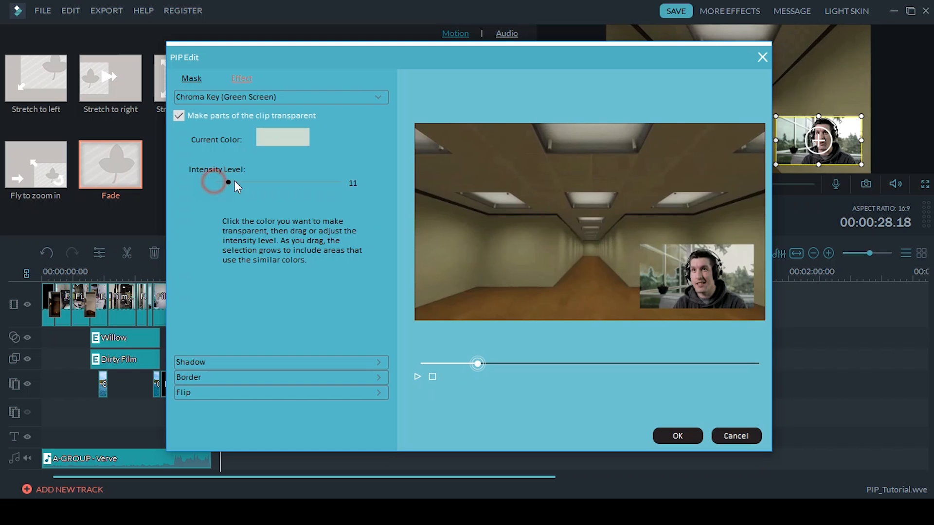
left_click(179, 115)
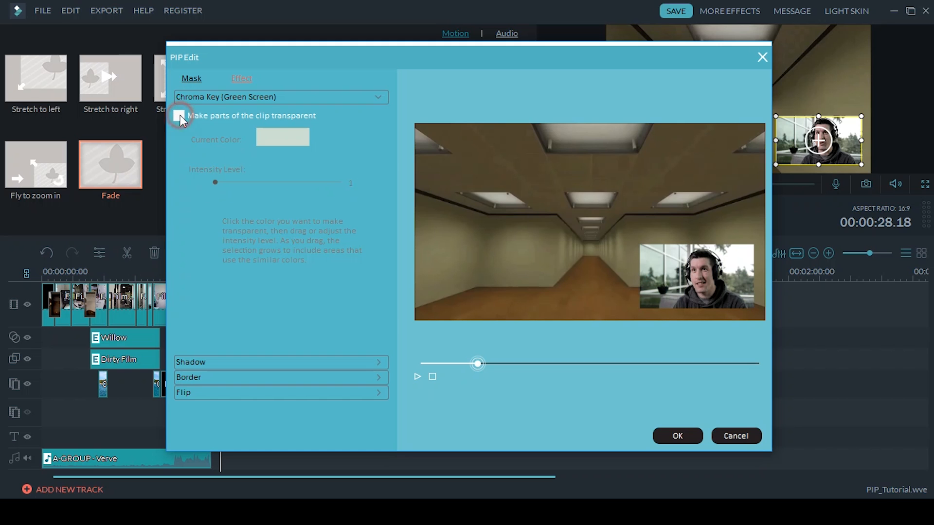
Step: Give the webcam clip a drop shadow with distance 4, blur 3 and transparency 62
left_click(280, 362)
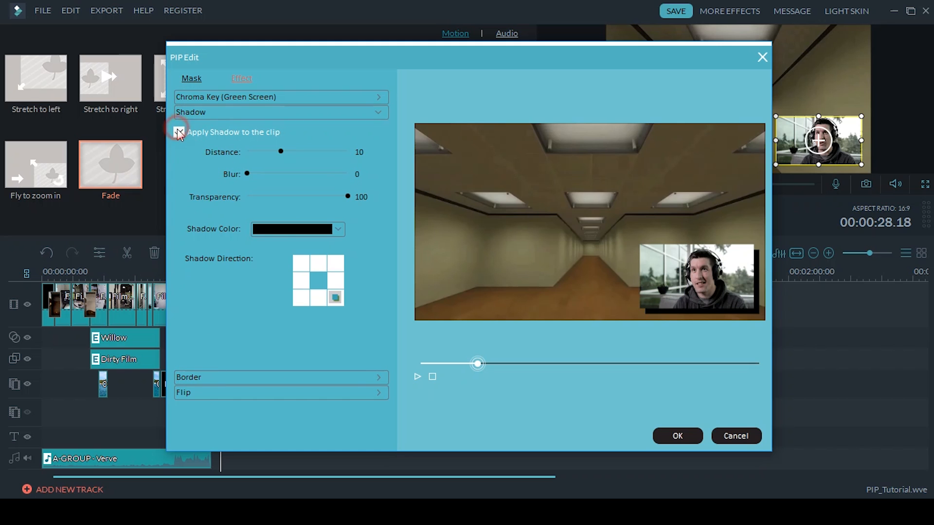
left_click_drag(281, 151, 263, 151)
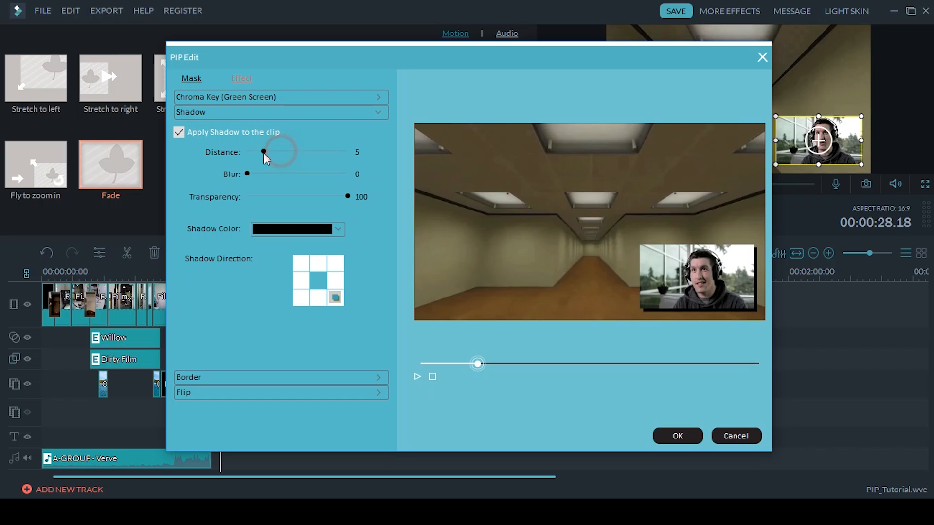
left_click_drag(264, 152, 259, 152)
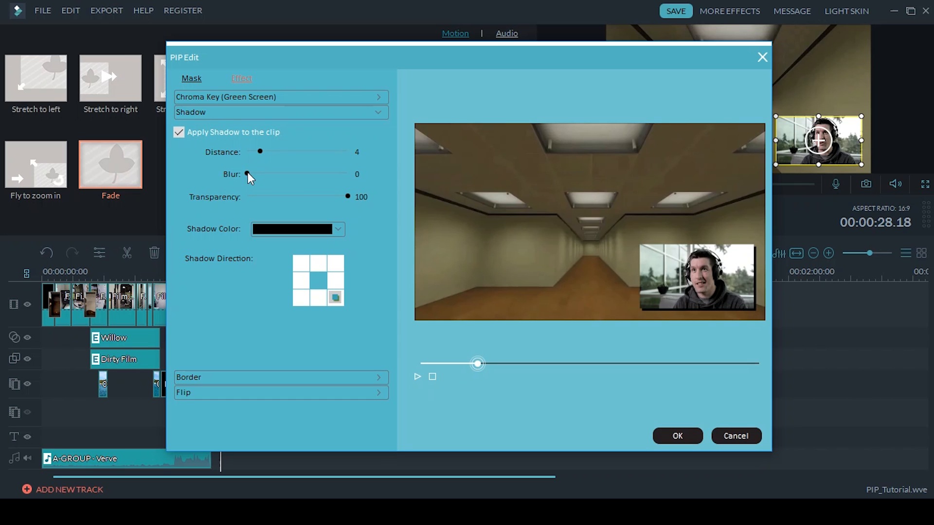
left_click_drag(246, 173, 277, 173)
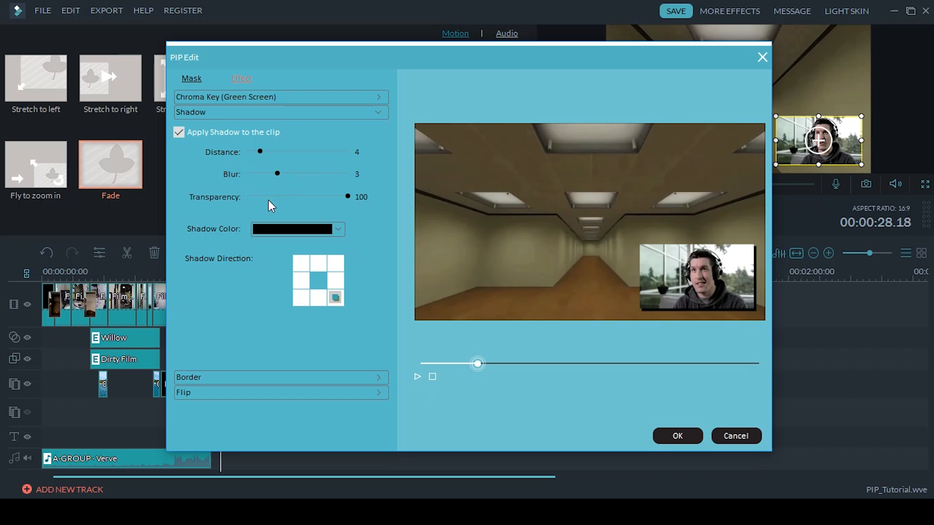
left_click_drag(347, 196, 308, 197)
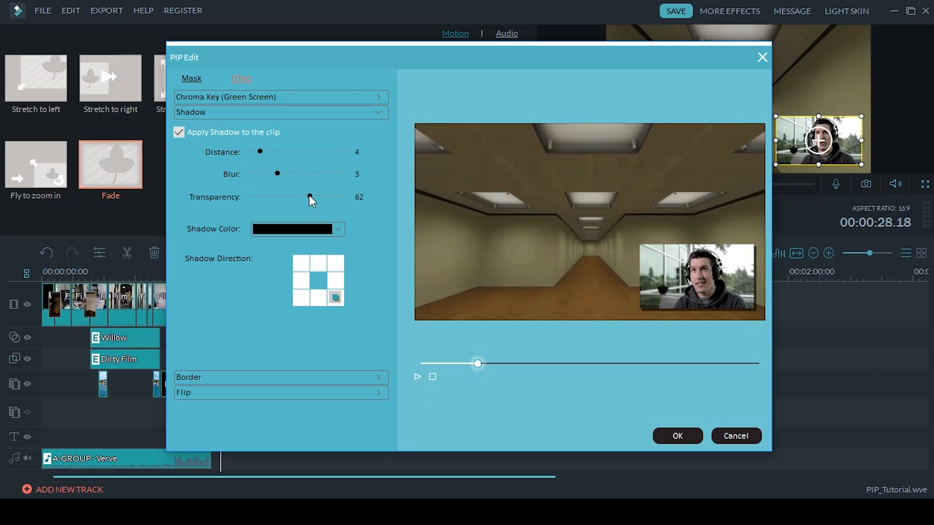
left_click(338, 229)
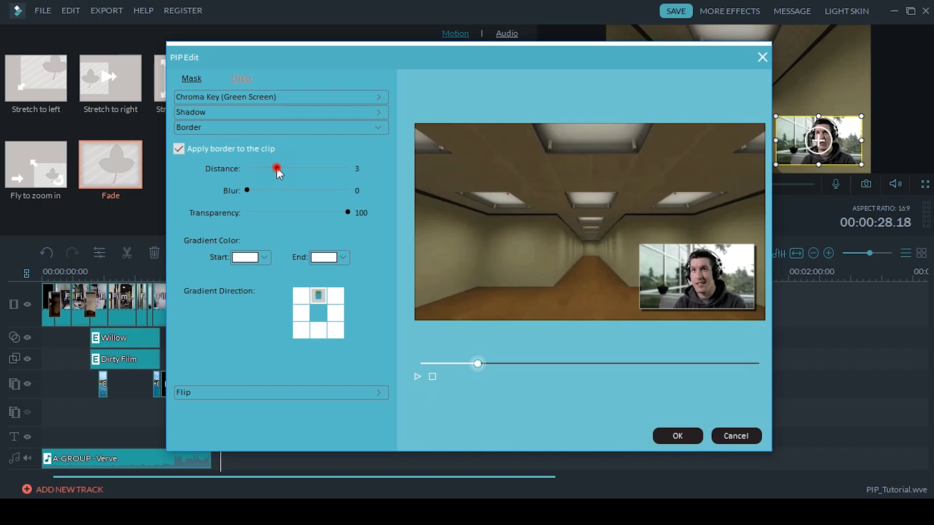
left_click(249, 257)
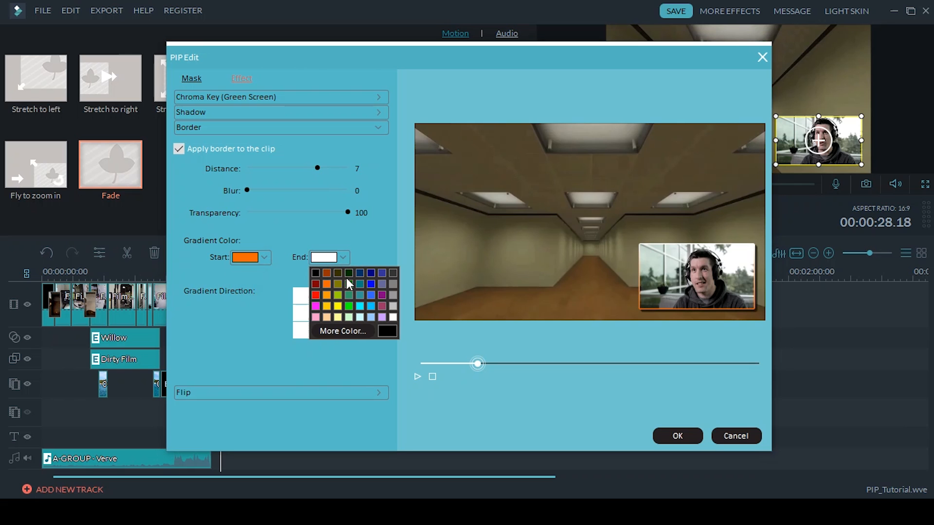
left_click(348, 284)
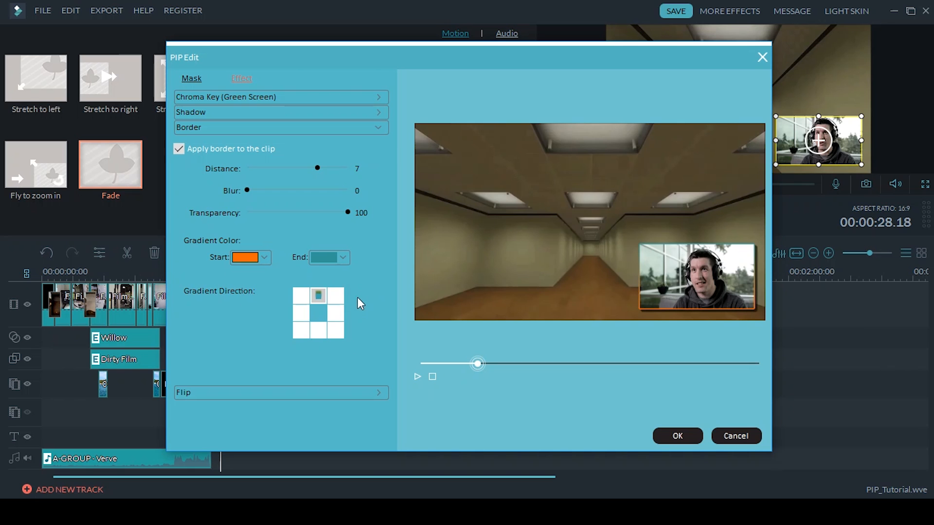
left_click(336, 313)
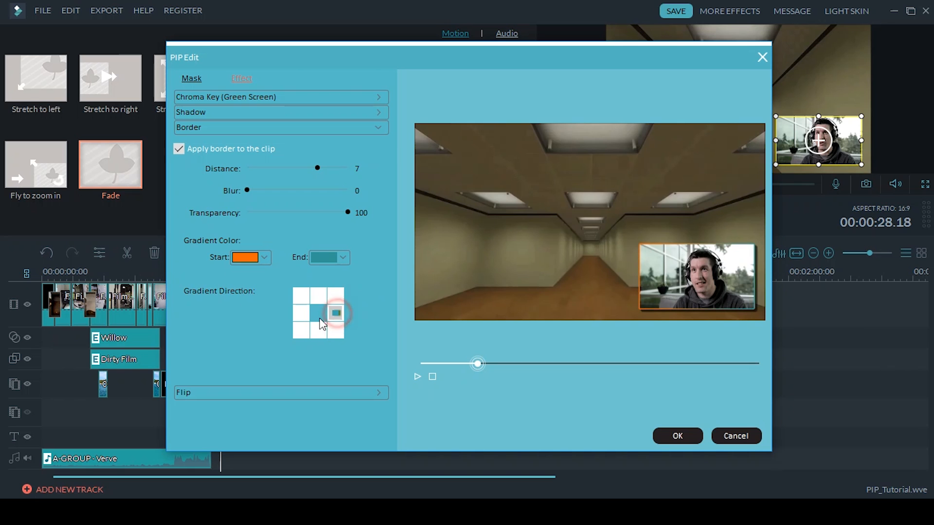
left_click(301, 312)
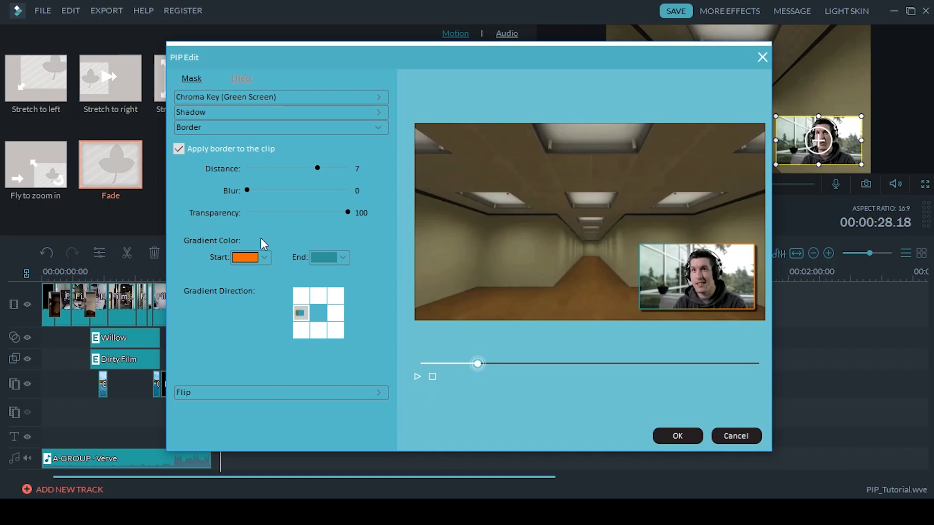
left_click(178, 148)
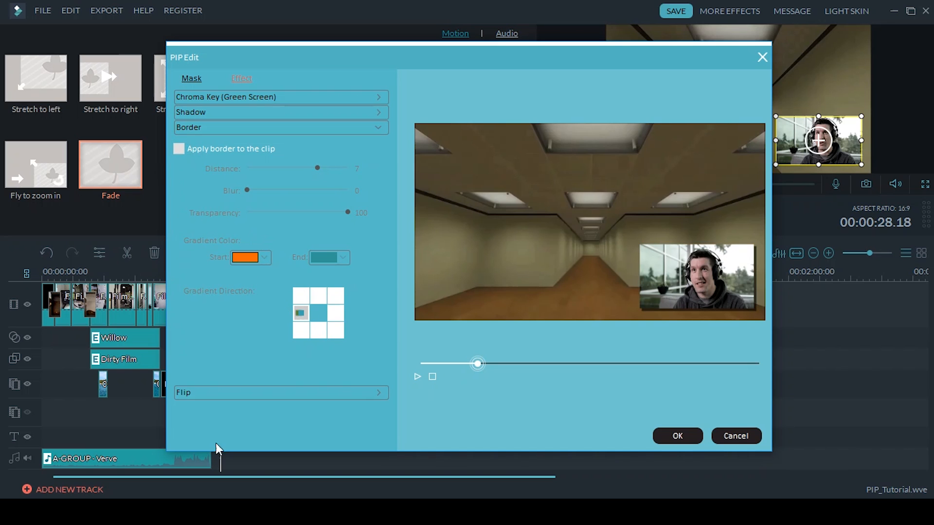
left_click(280, 392)
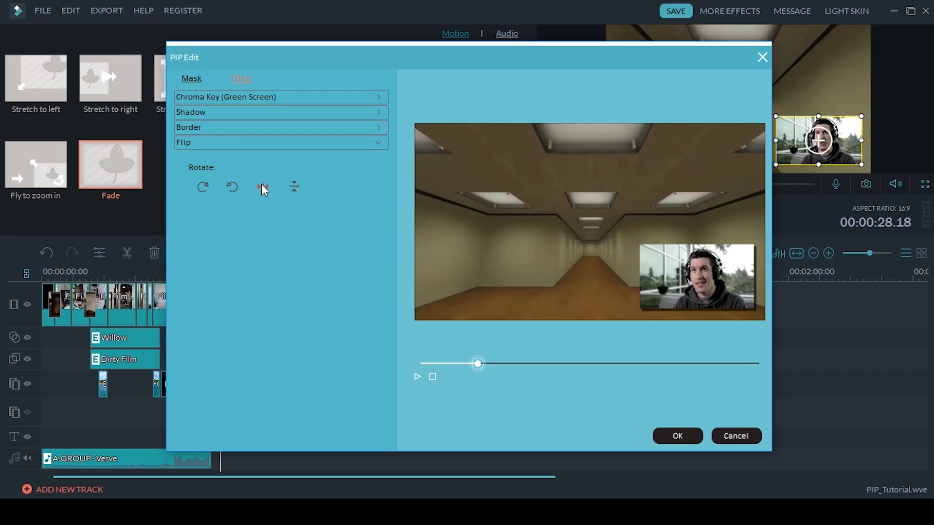
Step: Test the vertical flip, leave the clip upright, and confirm the PIP and Fade edits
left_click(294, 187)
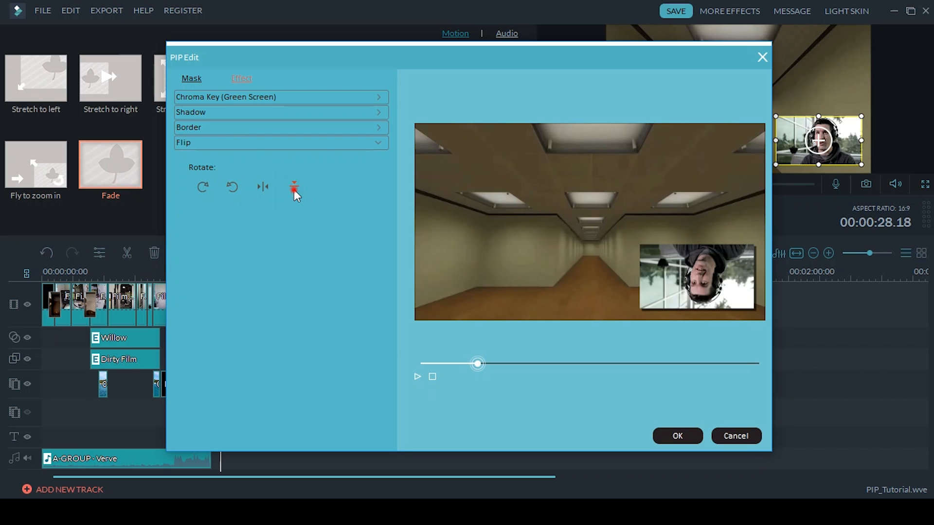
left_click(293, 187)
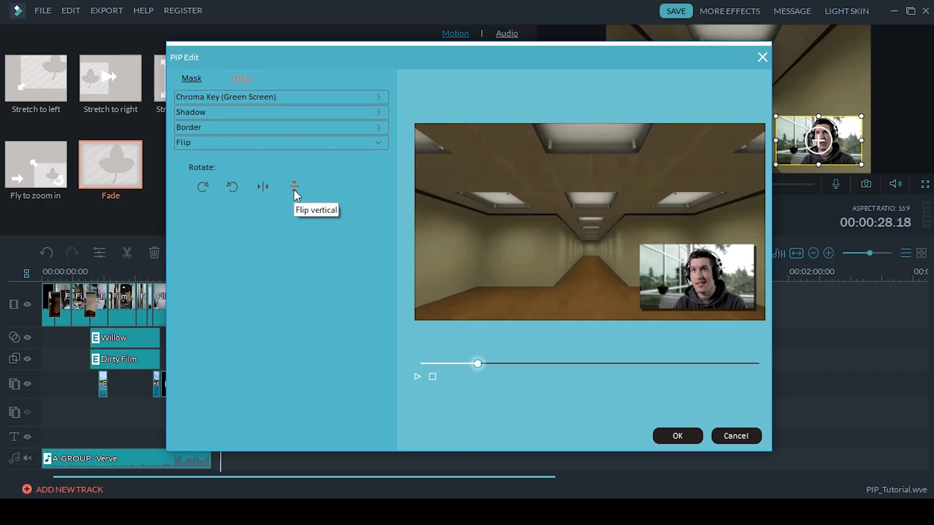
left_click(677, 436)
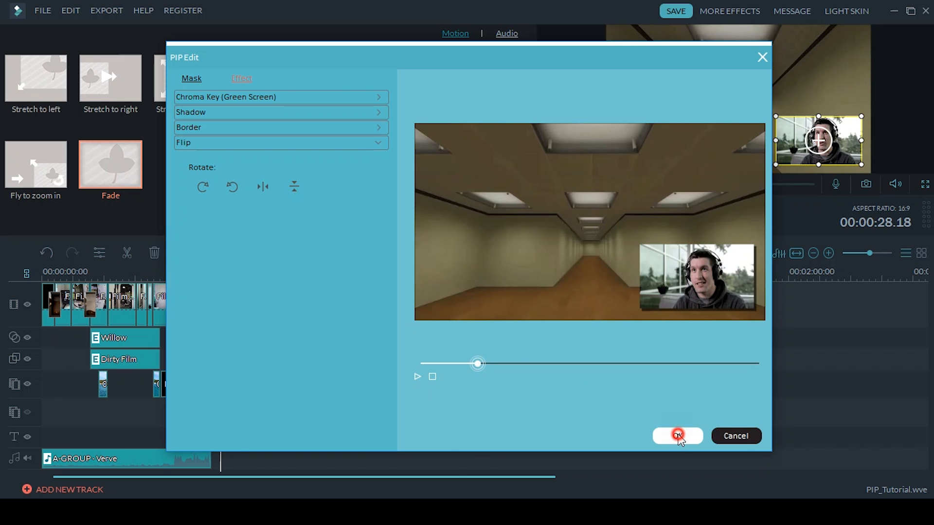
left_click(677, 436)
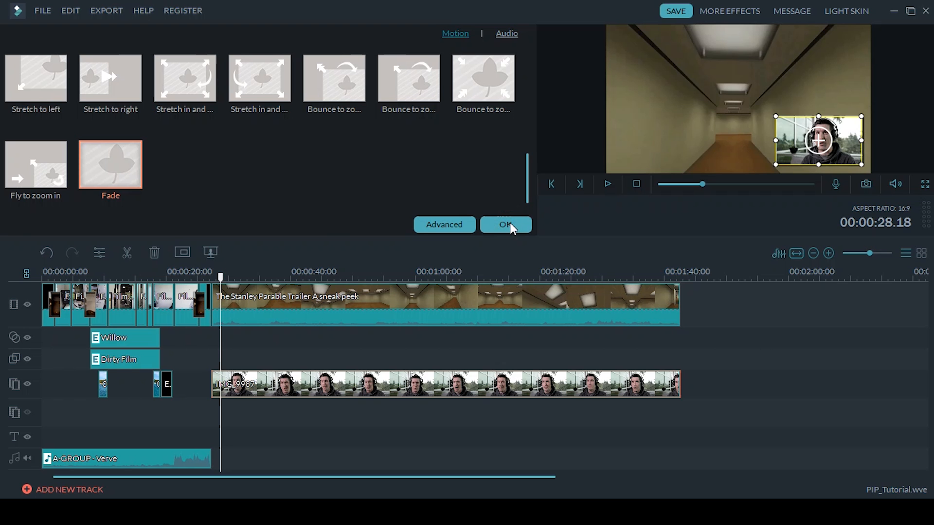
left_click(506, 224)
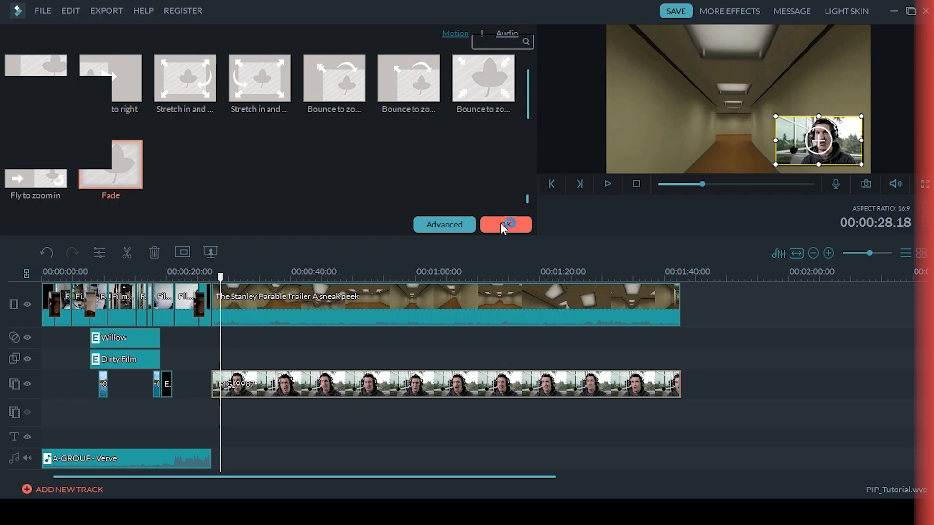